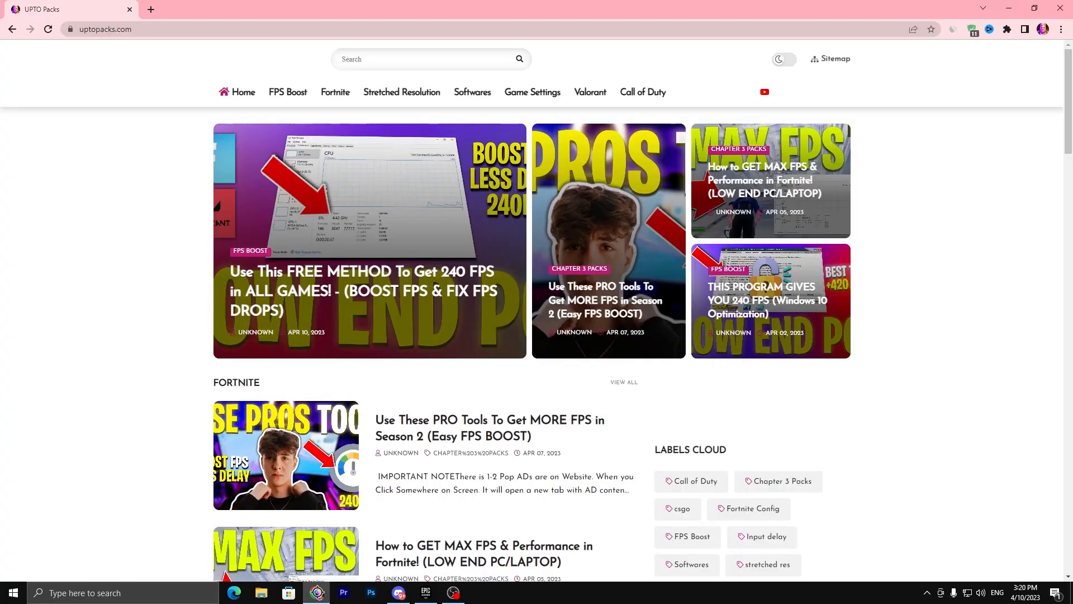
mouse_move(219, 189)
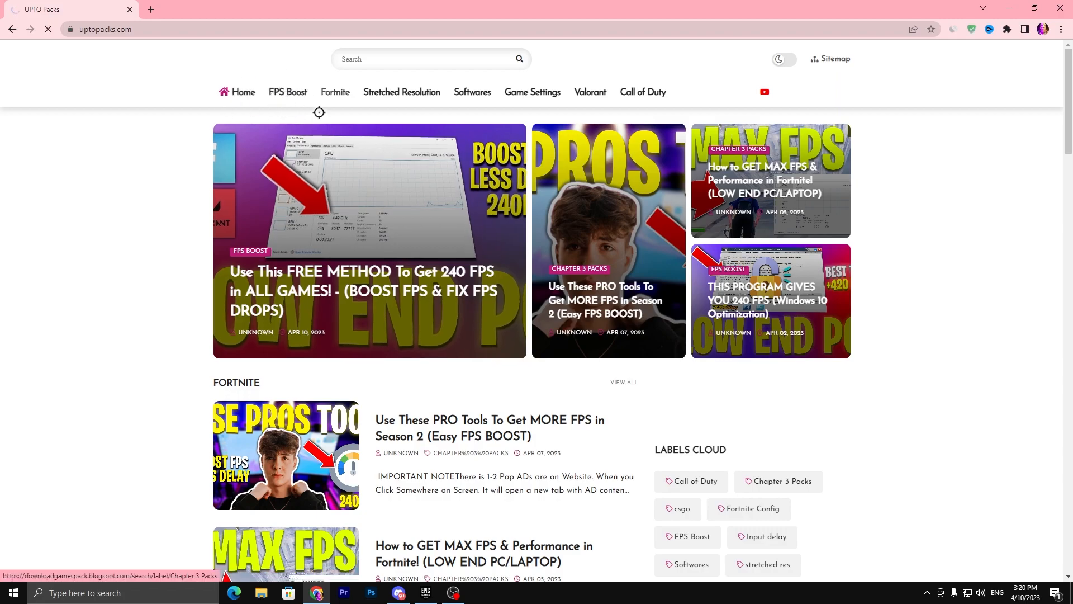
Step: Download the Ultimate PC Optimization Pack from the FPS Boost 240 FPS post via MediaFire
click(287, 91)
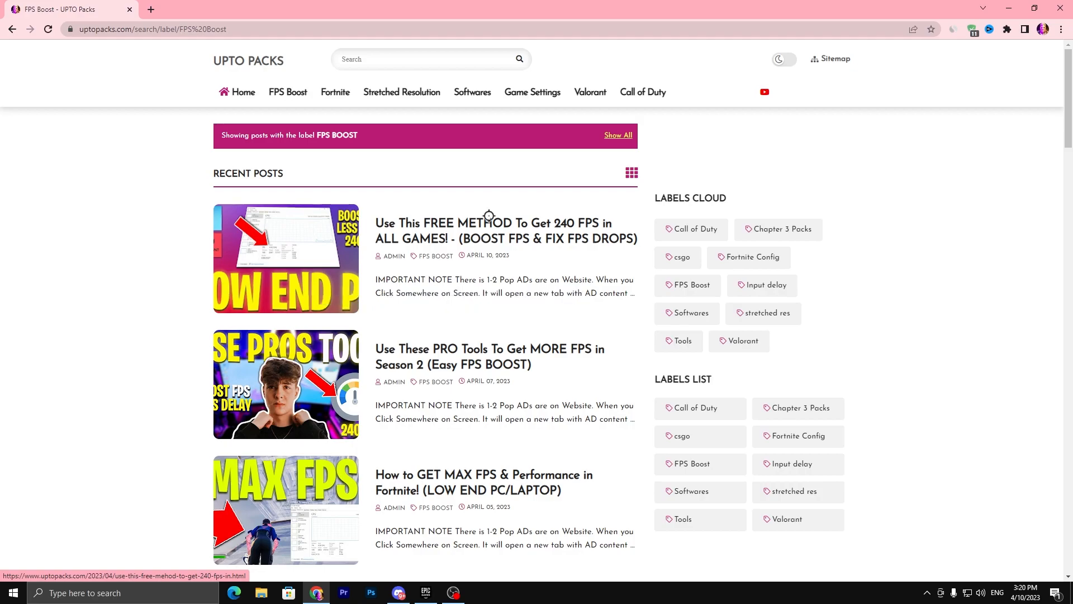
mouse_move(290, 240)
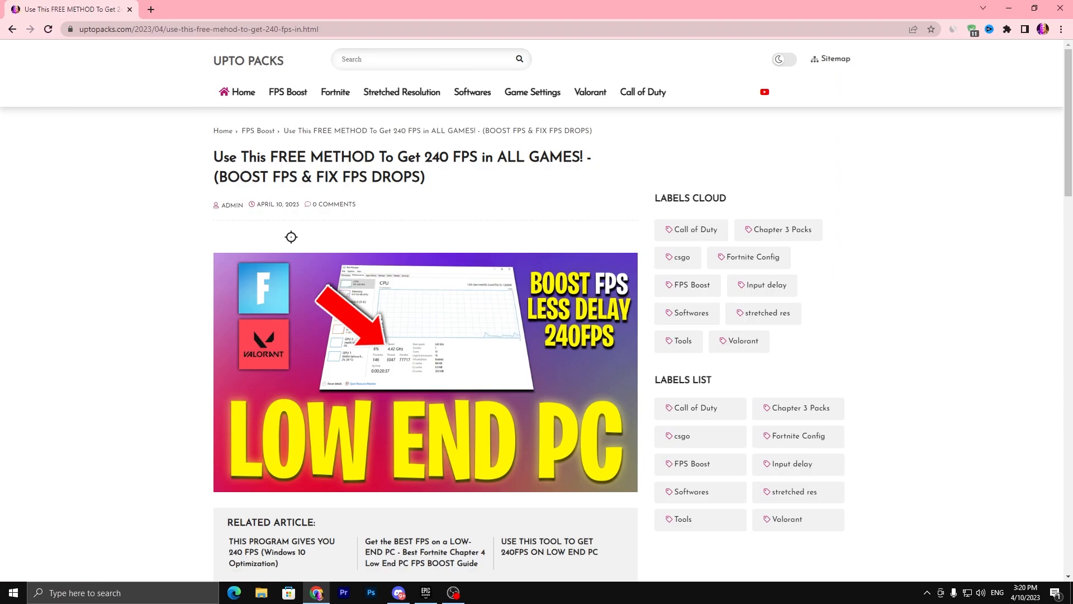
scroll(down, 3)
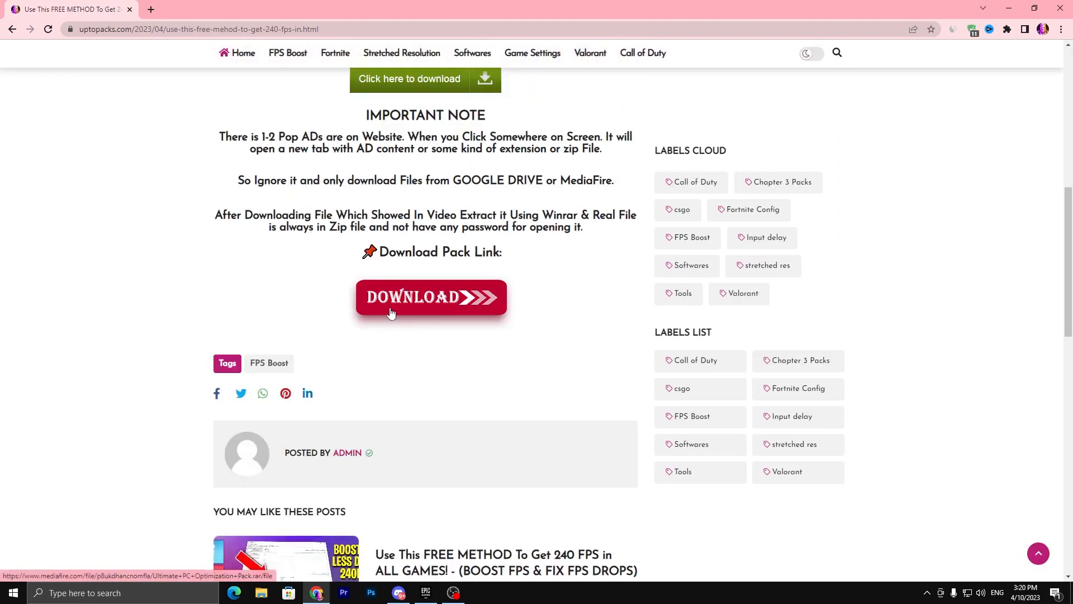
click(430, 297)
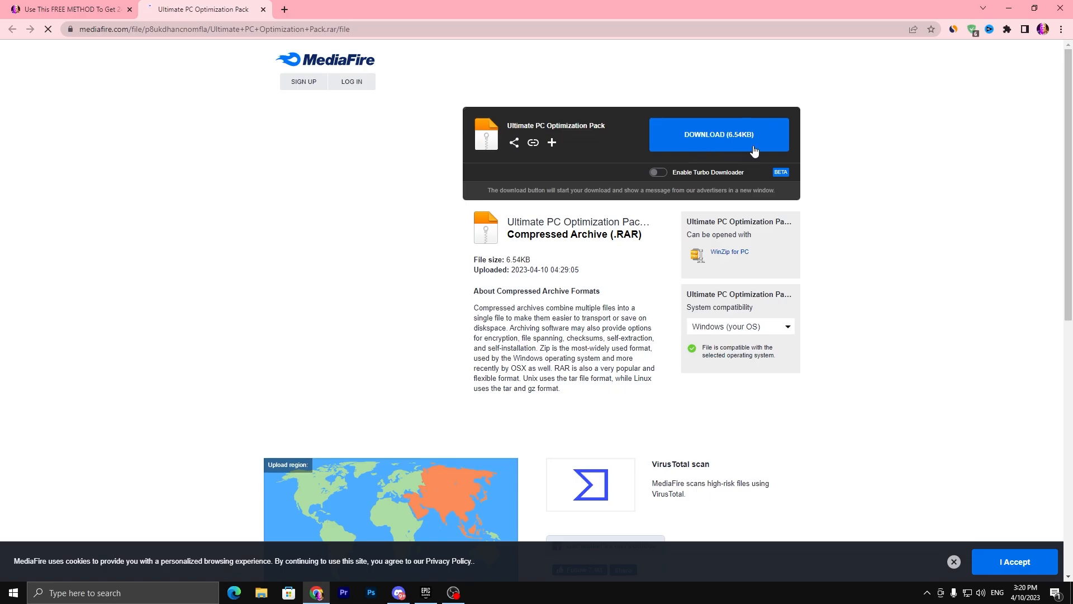
click(717, 134)
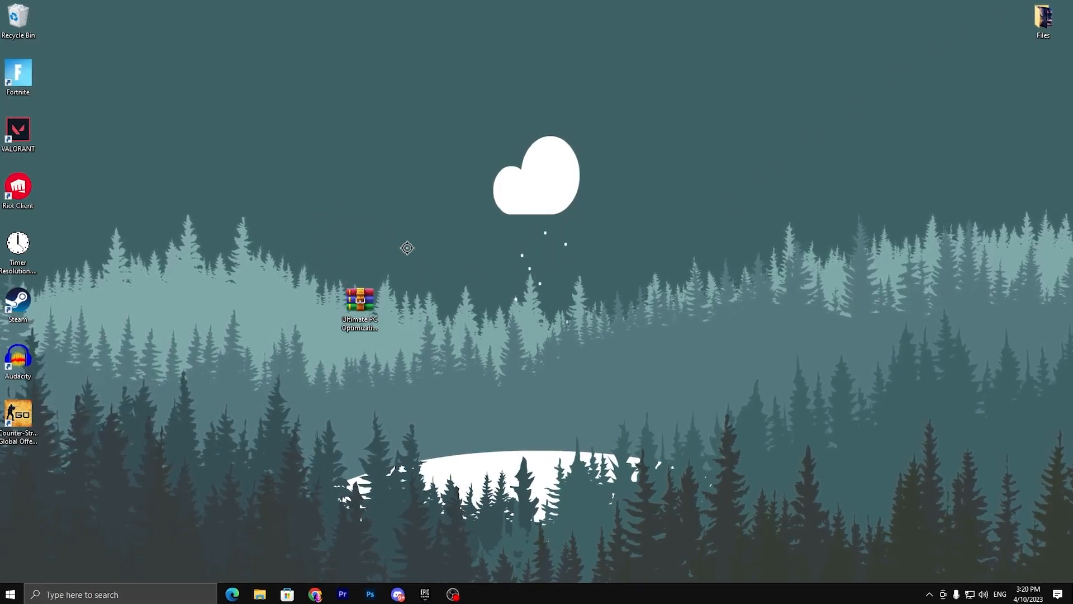
Step: Extract the downloaded .rar and open the resulting FREE TWEAKS (Cop Tweaks Pack) folder
double_click(359, 300)
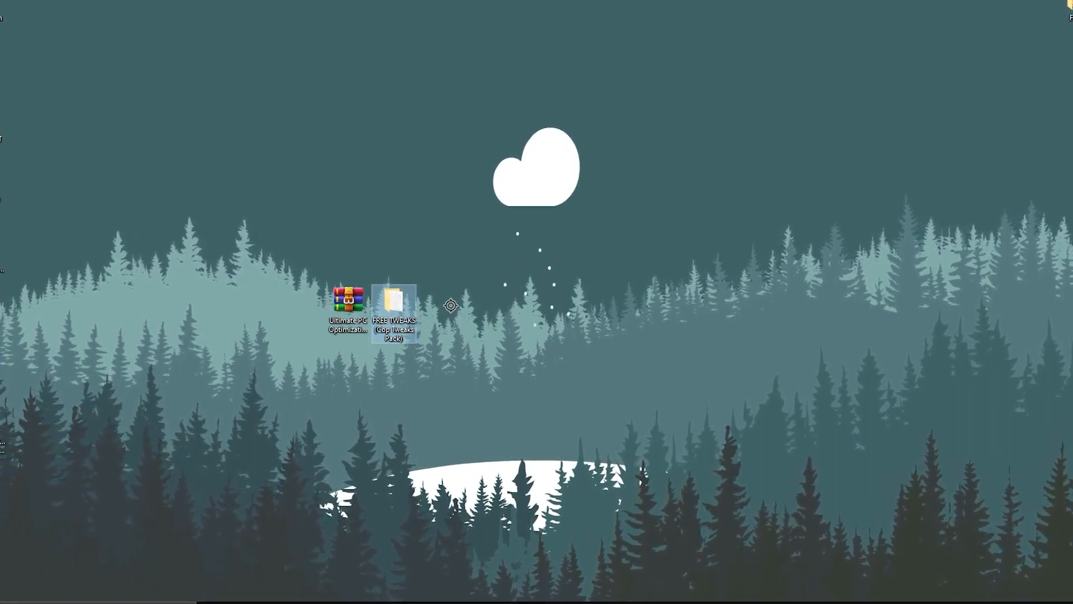
double_click(394, 307)
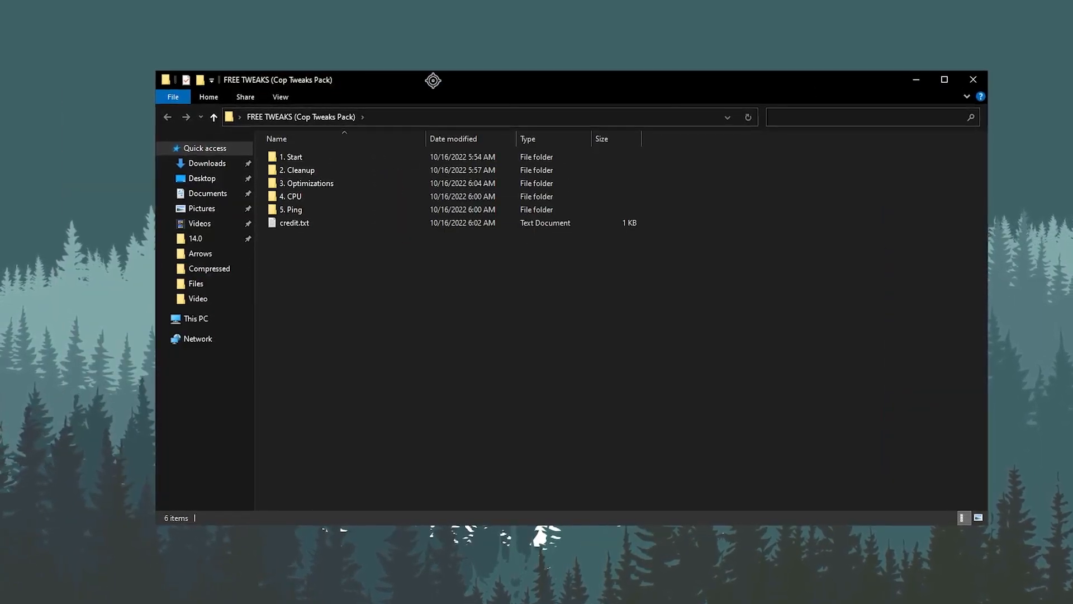
Step: Open the 1. Start folder and launch its Restore Point shortcut to System Protection
double_click(292, 156)
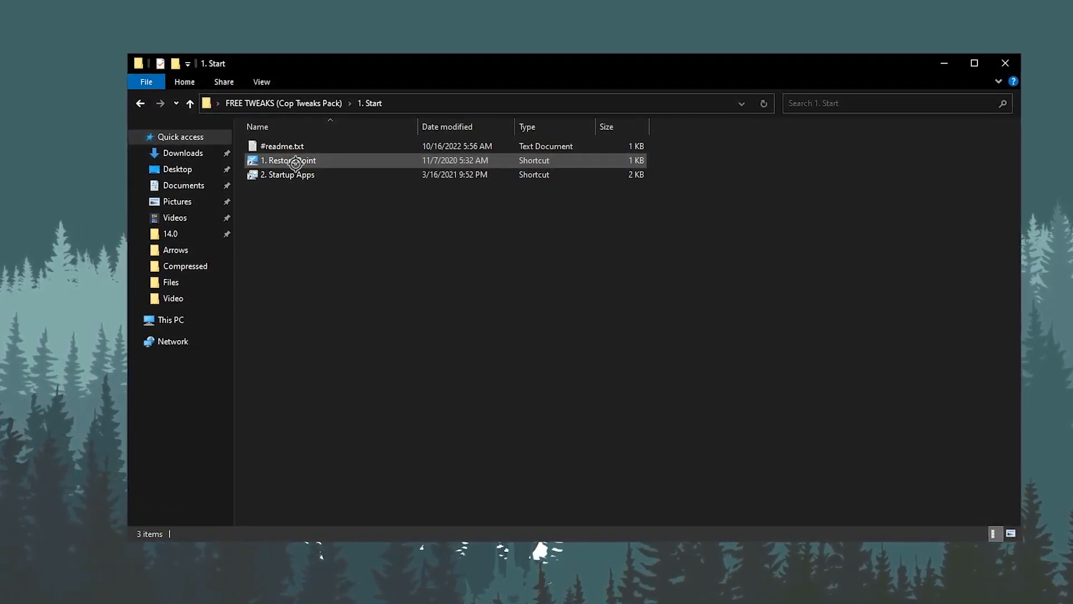
double_click(289, 161)
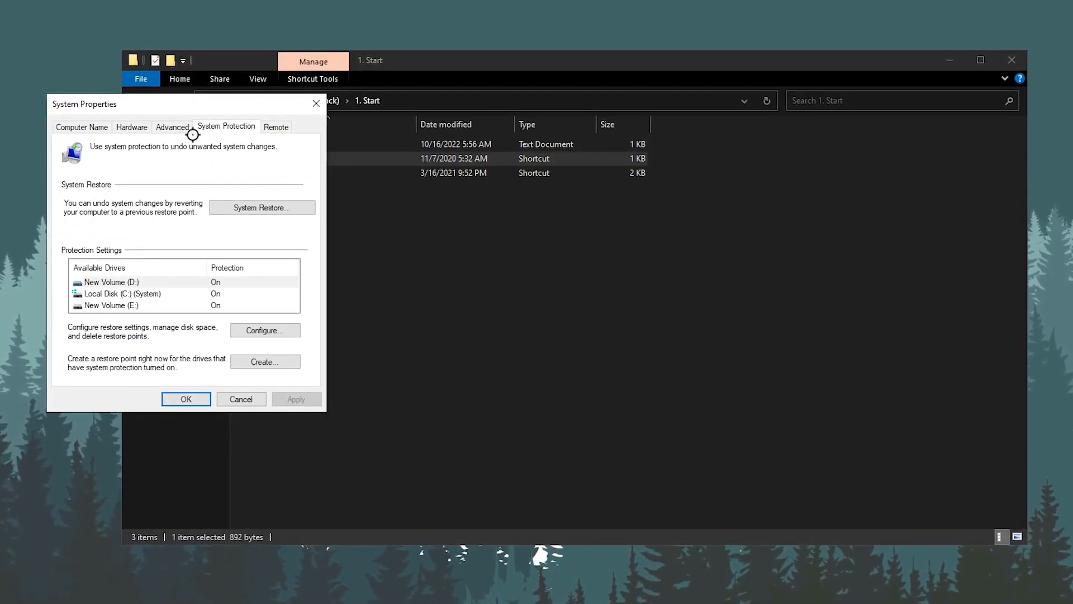
Step: Create a new restore point from the System Protection tab
click(264, 330)
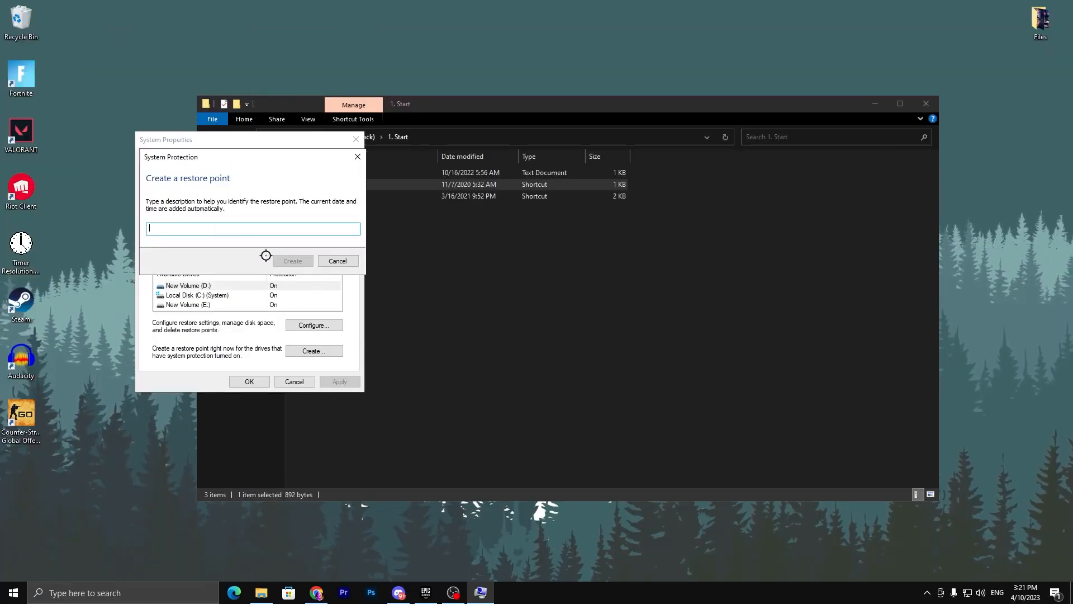
click(336, 261)
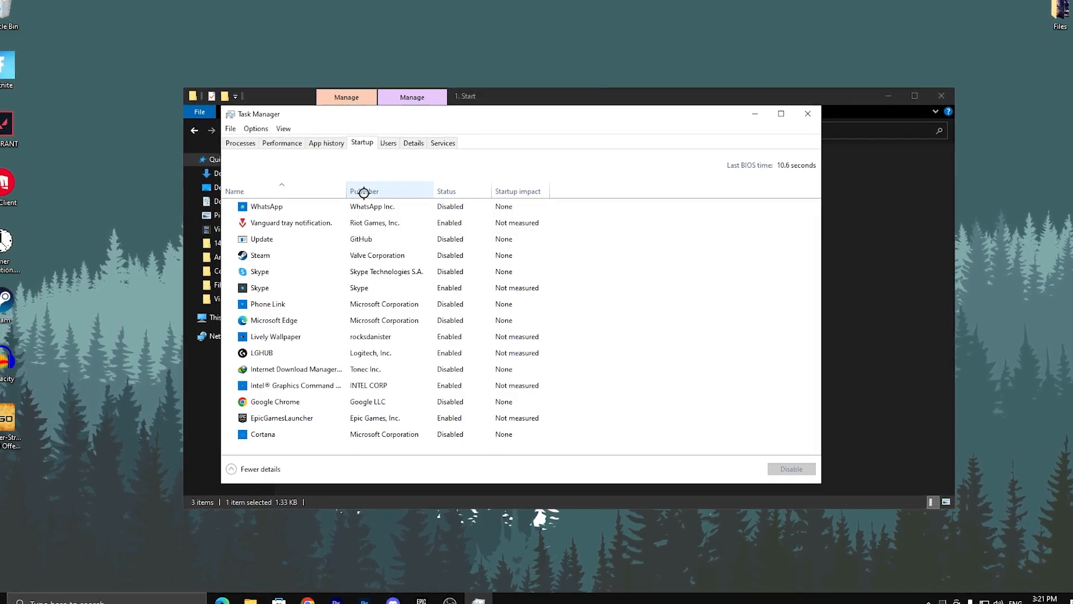
Step: Select the Microsoft Edge startup entry in Task Manager and bring up its disable options
click(271, 320)
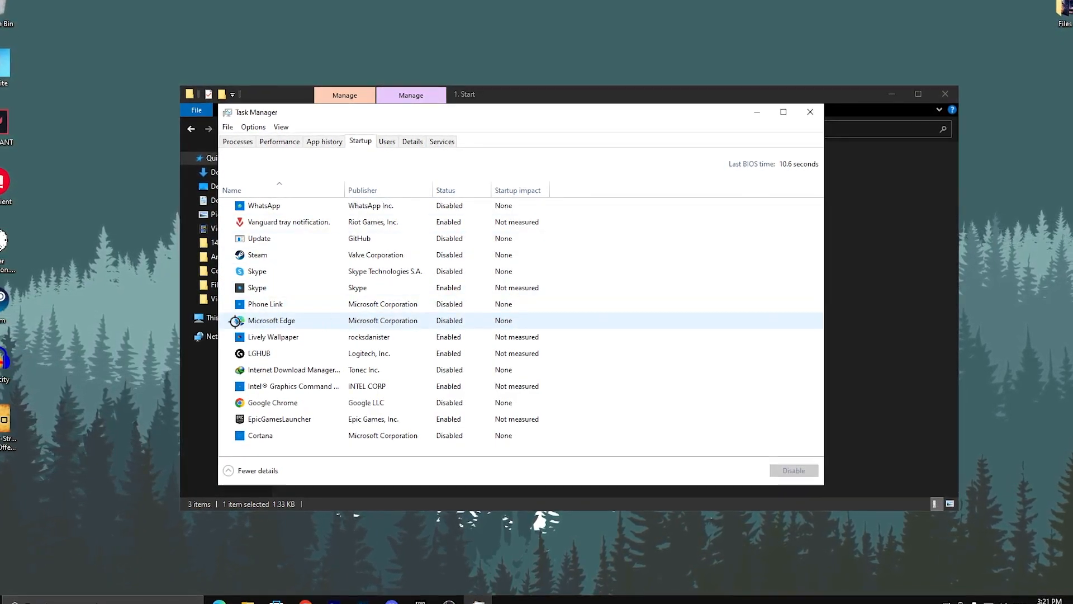
right_click(271, 321)
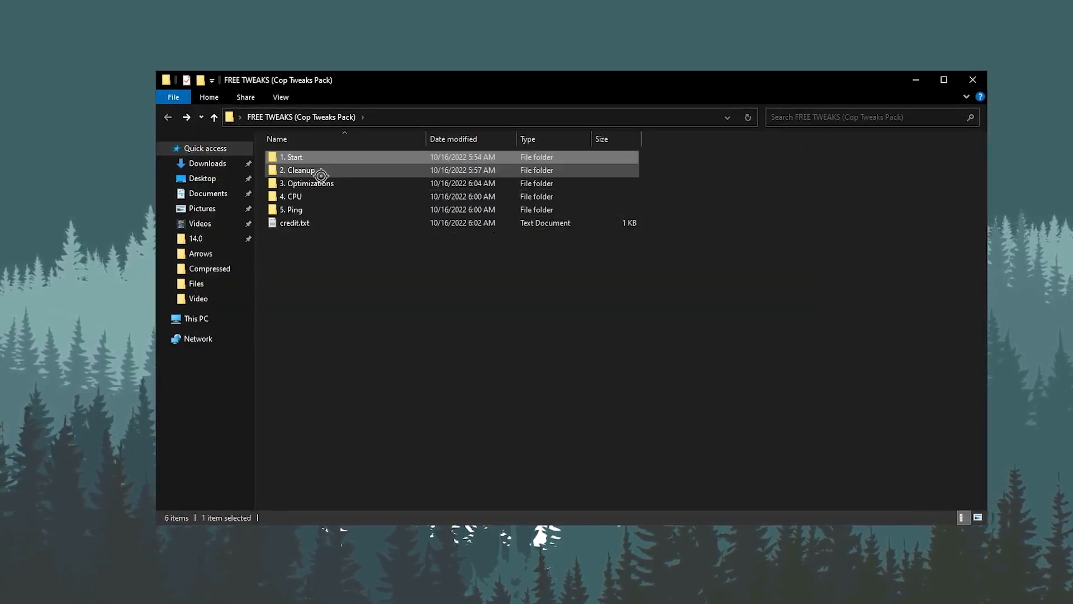
Step: Run the Clear Cache batch file from 2. Cleanup, then return to FREE TWEAKS
double_click(298, 170)
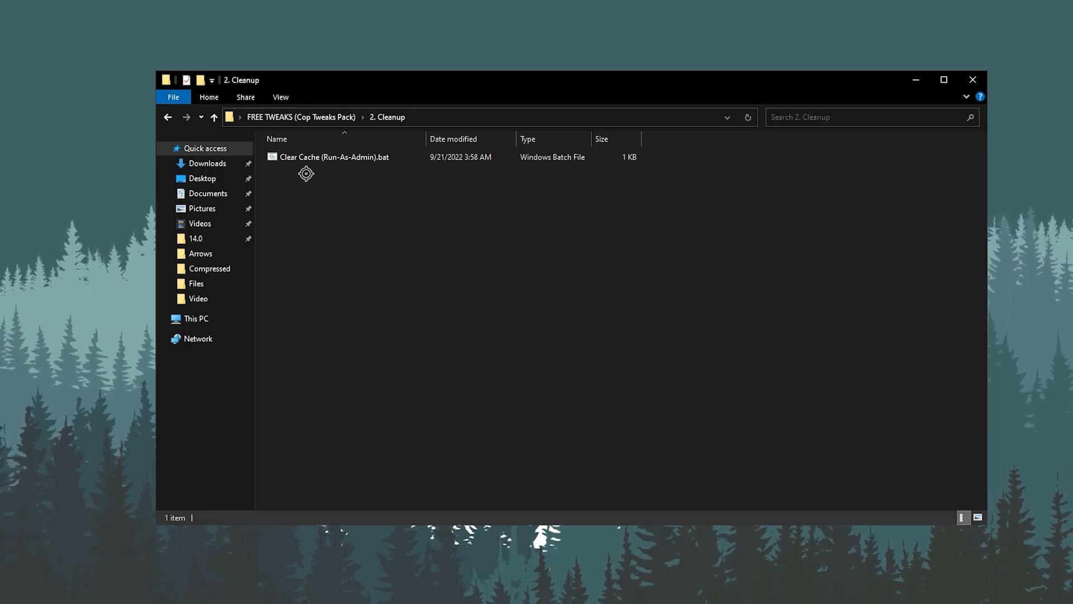
click(334, 156)
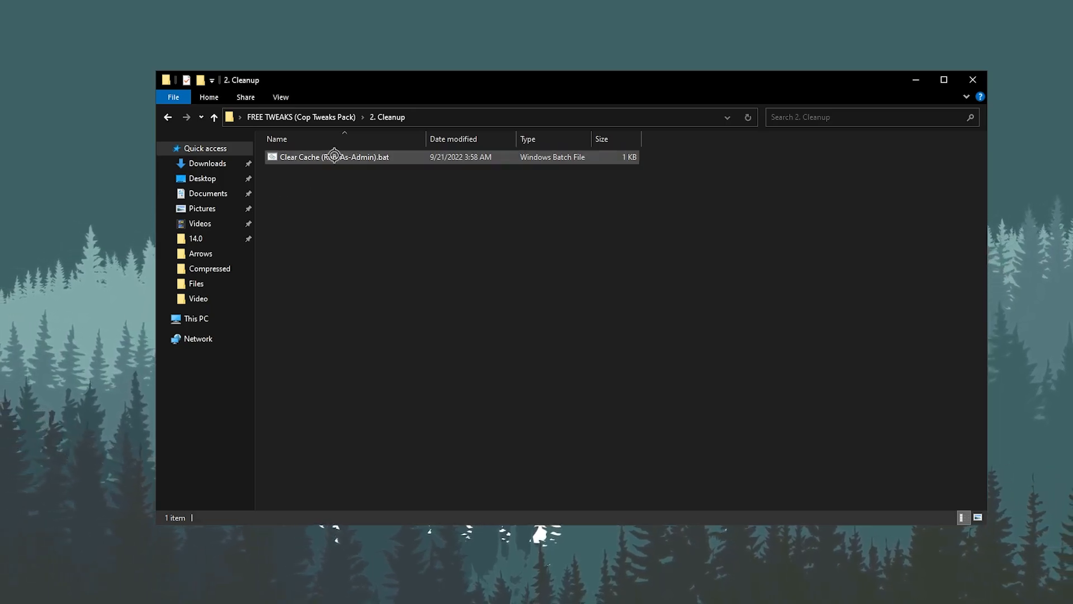
double_click(335, 156)
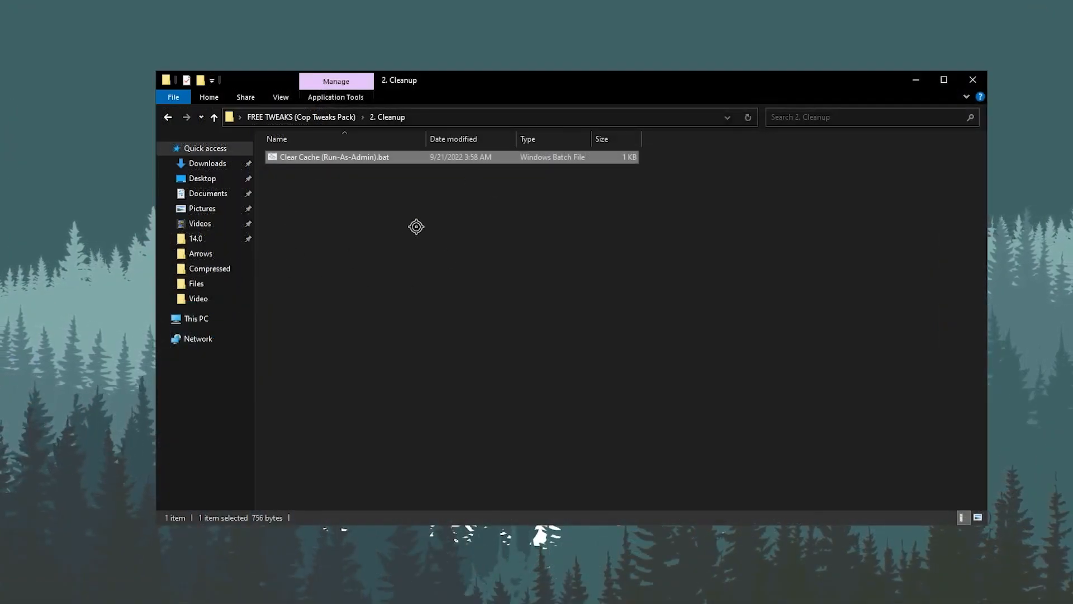
click(214, 116)
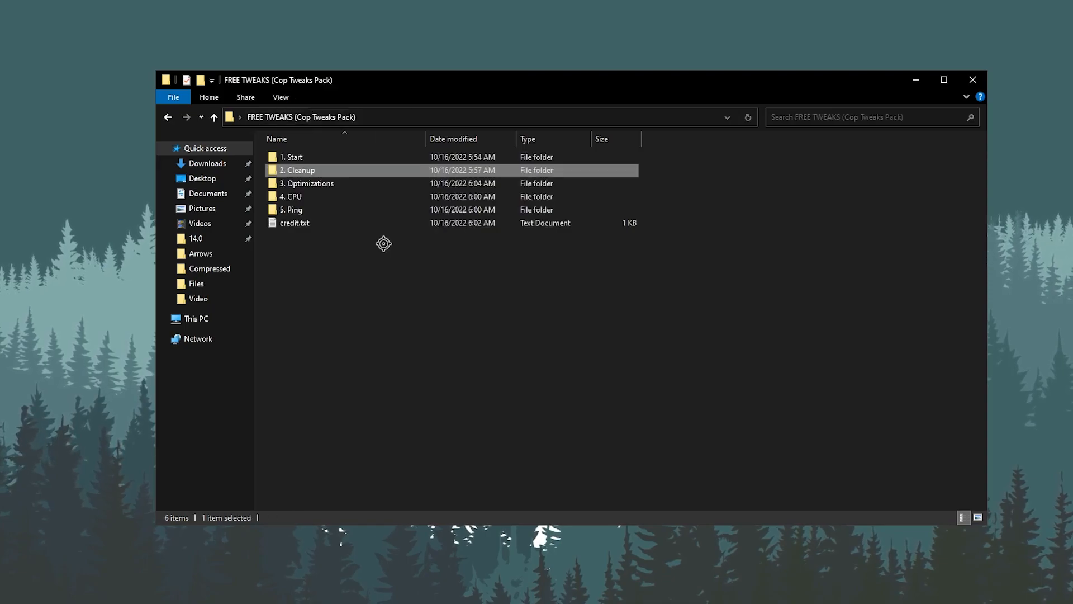
mouse_move(307, 183)
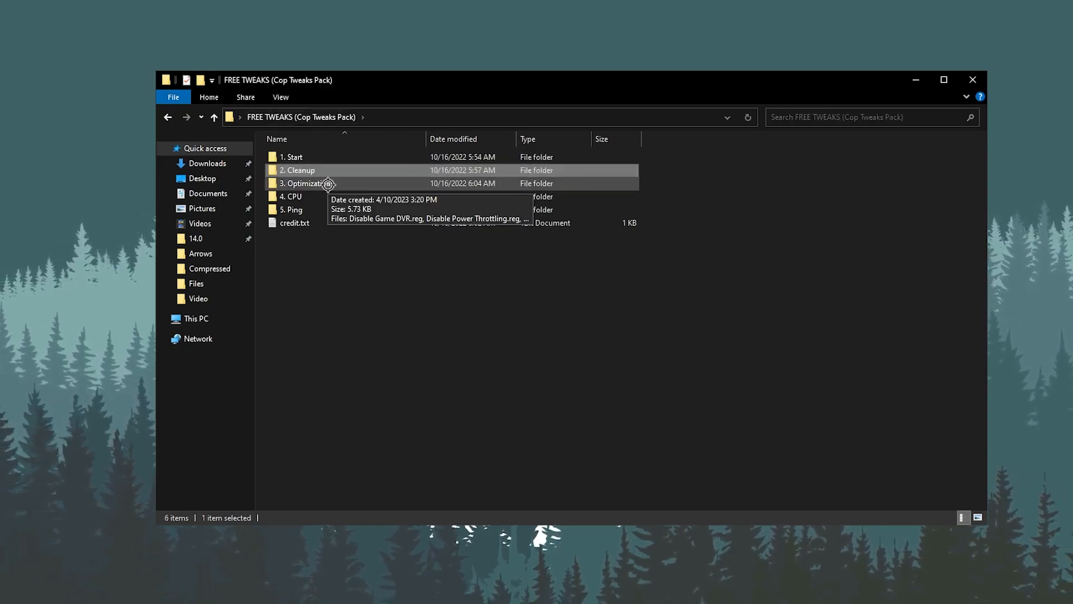
Step: Merge the Disable Game DVR and Disable Power Throttling registry files from 3. Optimizations
double_click(302, 183)
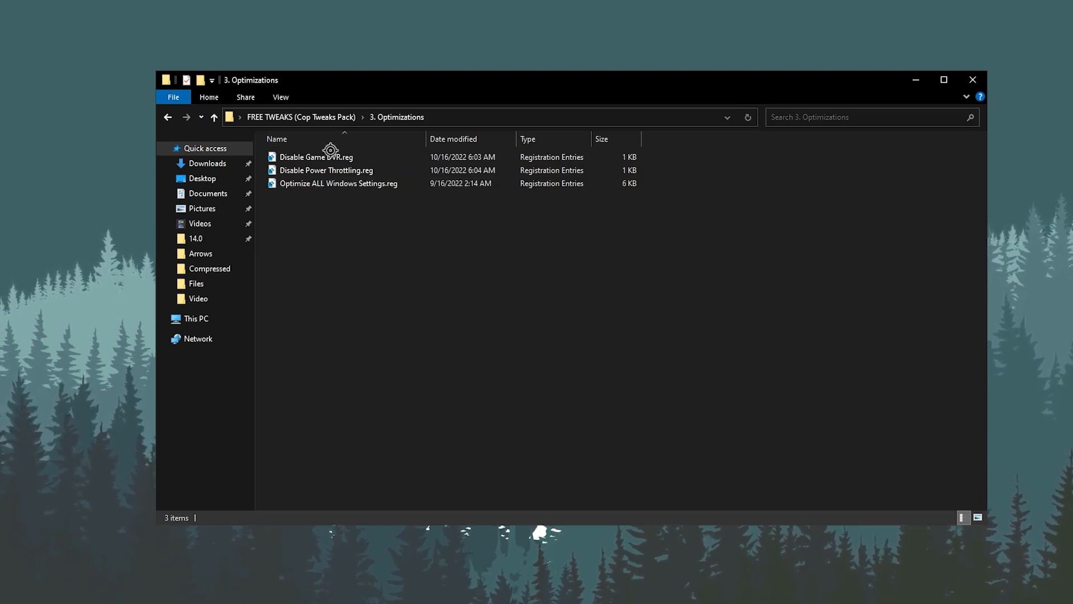
click(319, 157)
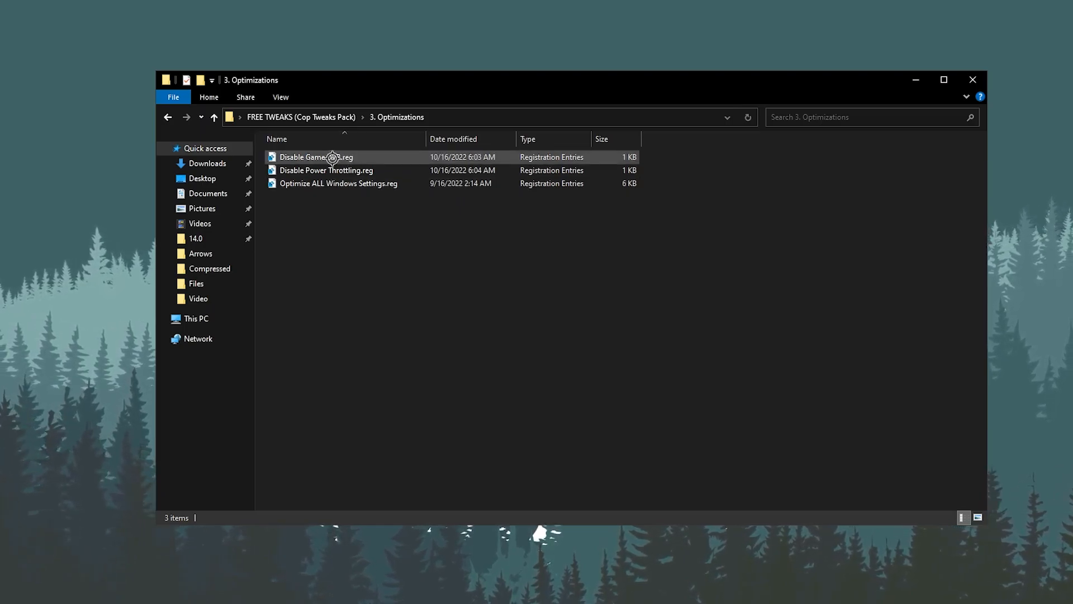
click(316, 157)
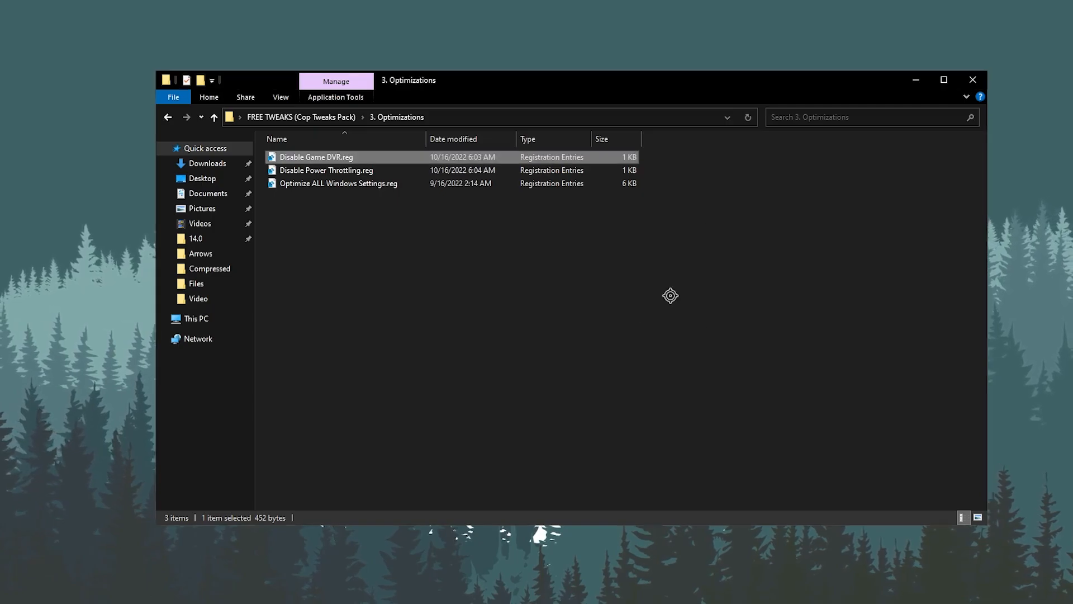
click(326, 170)
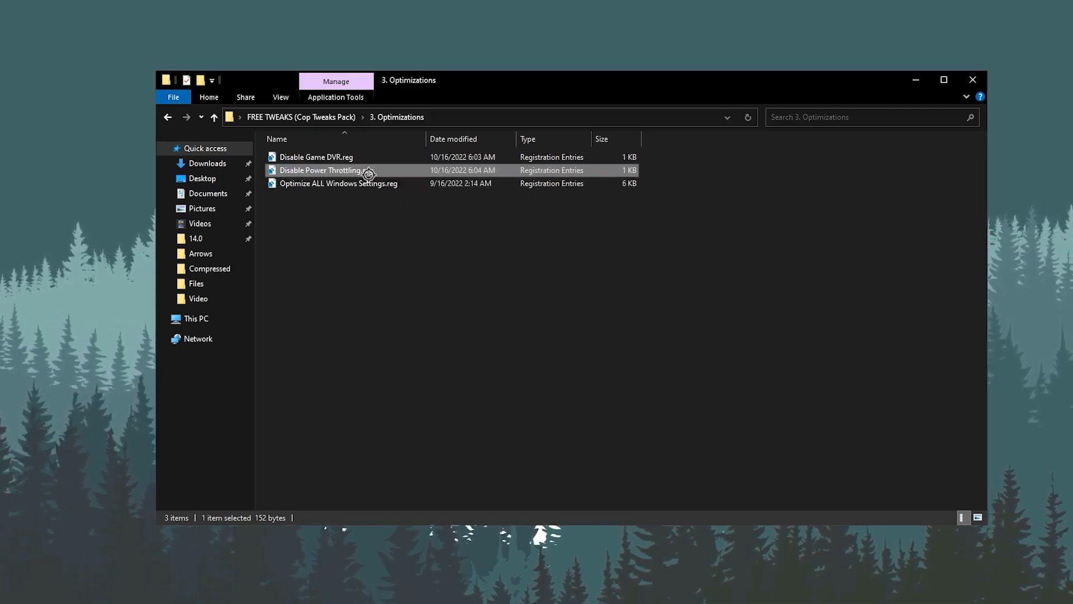
double_click(326, 170)
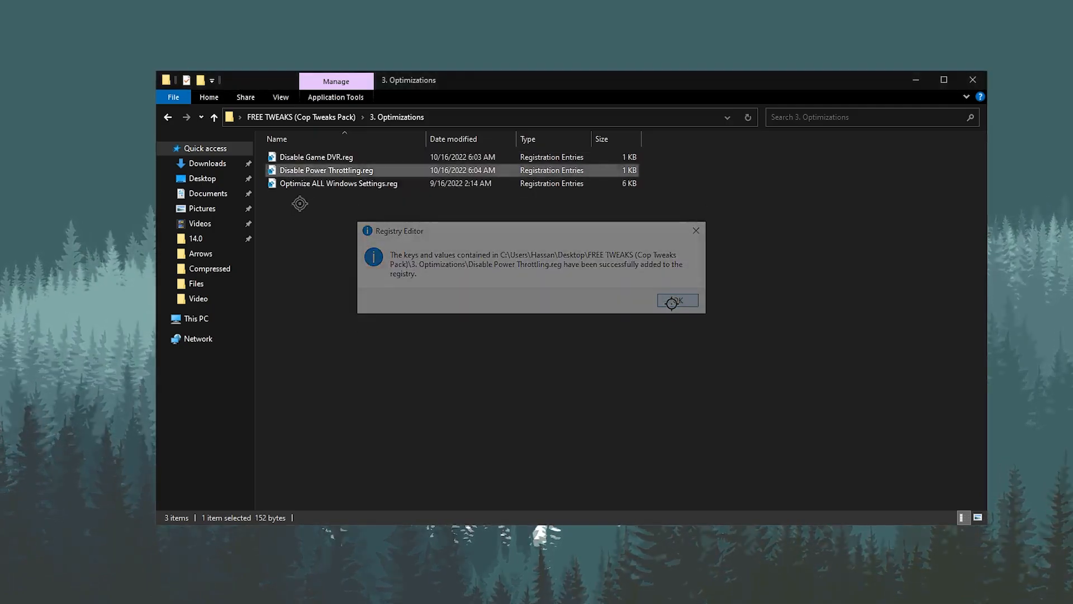
click(676, 299)
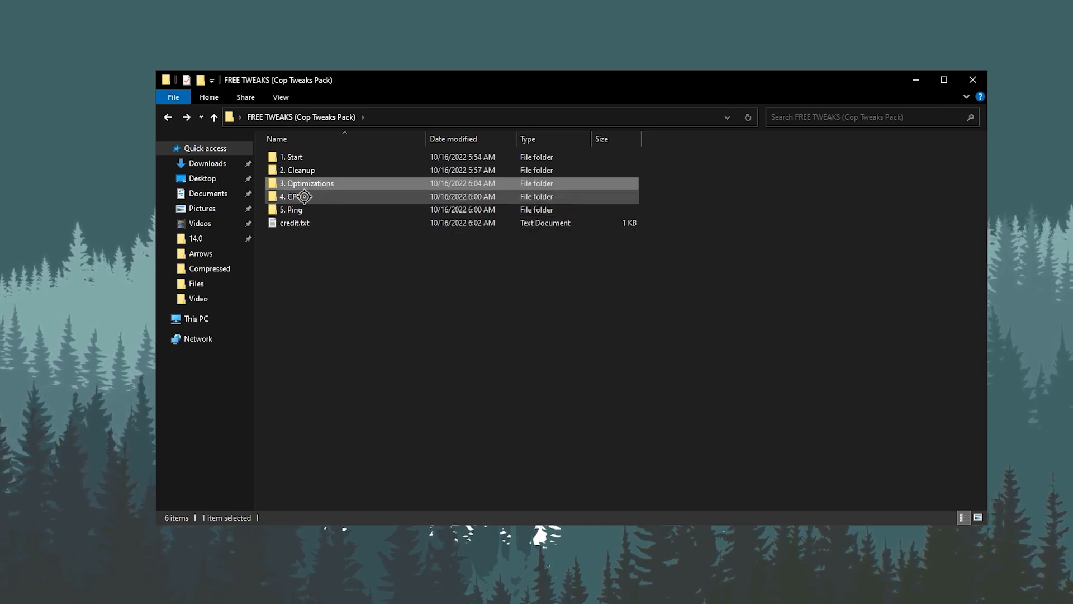
Step: In 4. CPU, run BCDEdit Tweaks.cmd and apply CpuPriorityClass.reg
double_click(293, 196)
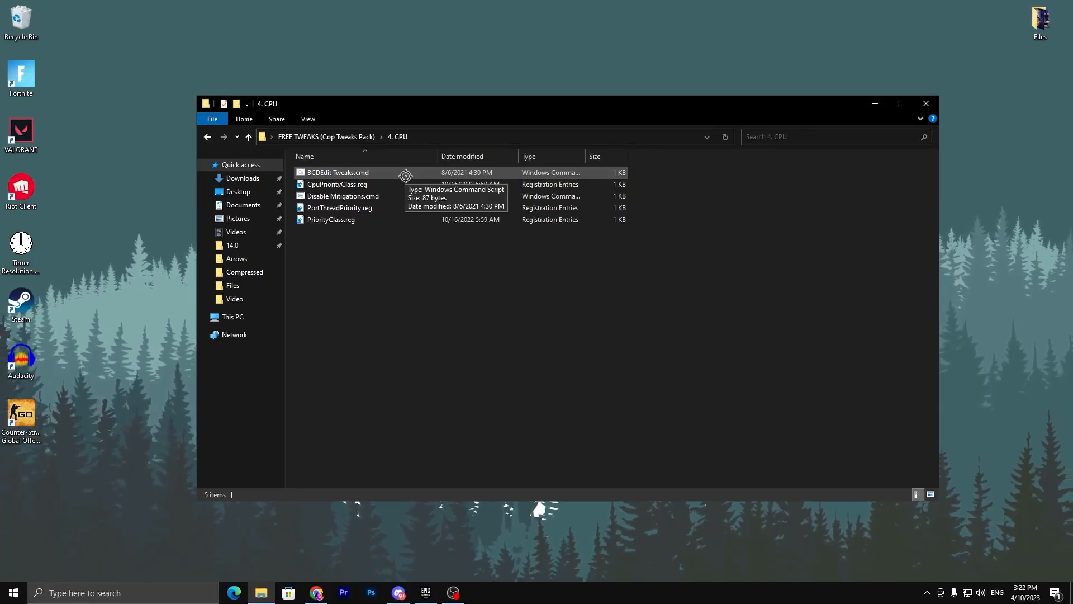
double_click(337, 171)
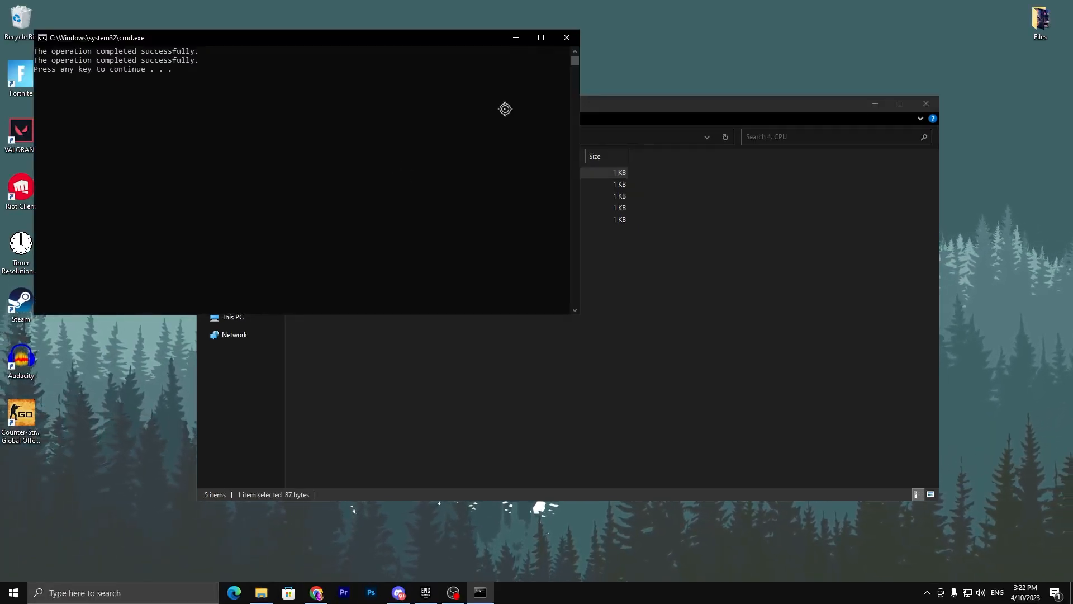
mouse_move(219, 96)
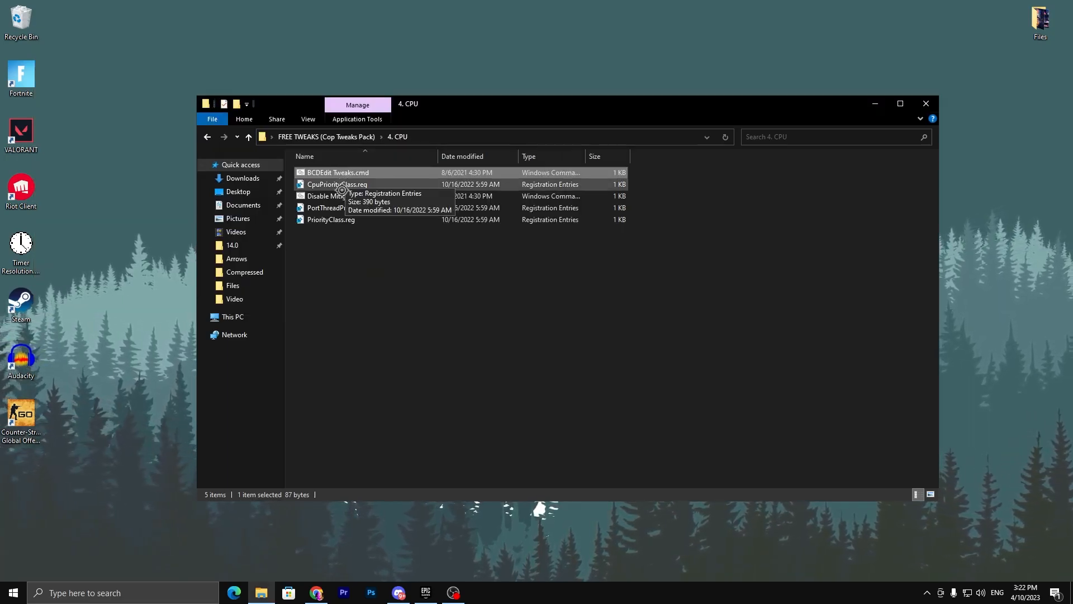
double_click(337, 184)
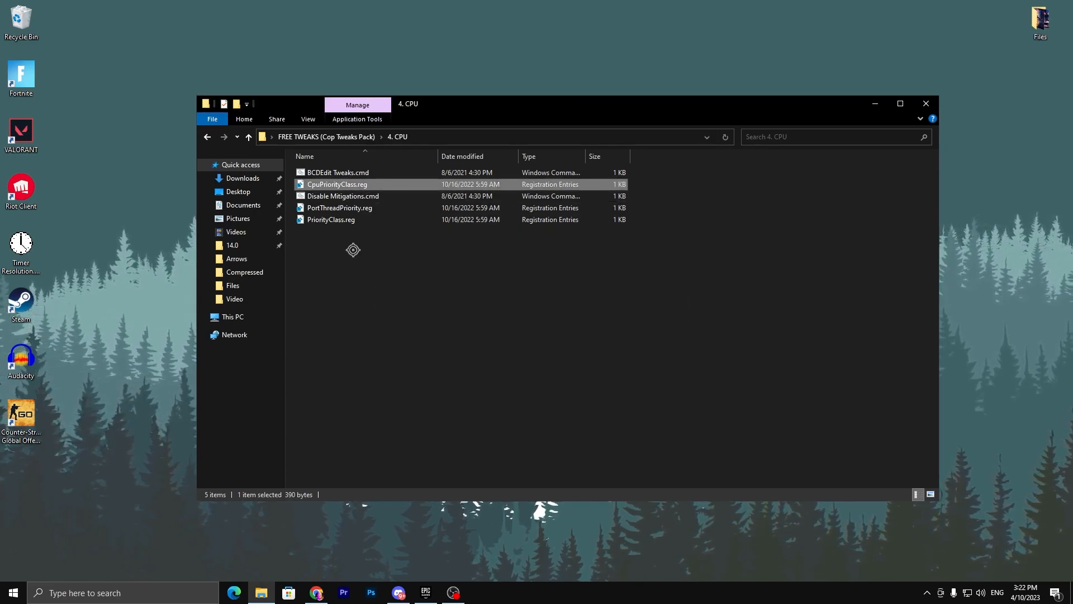
click(342, 196)
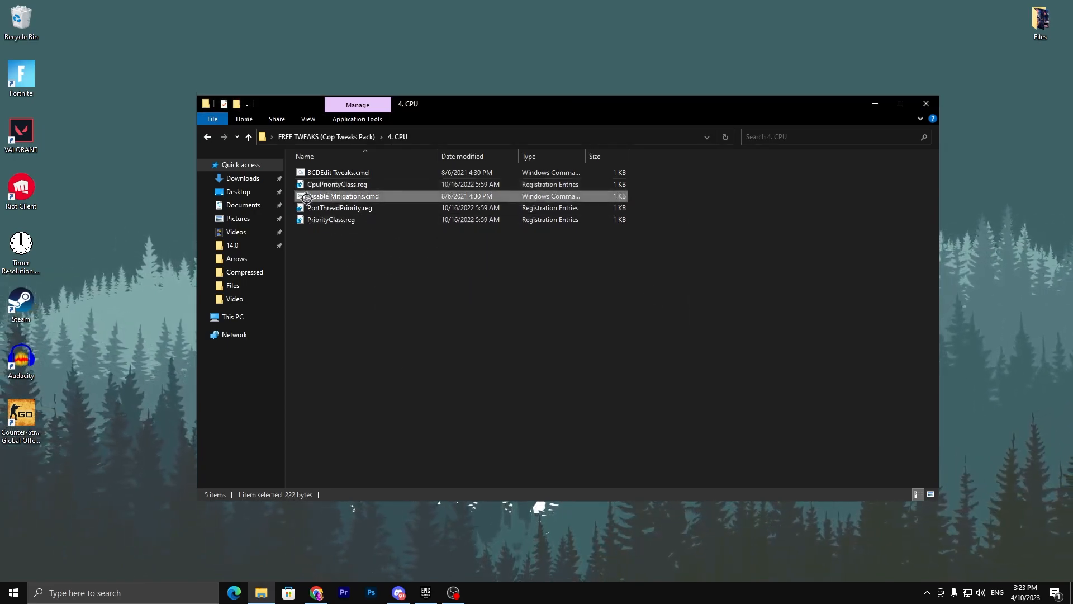
Step: Run Disable Mitigations.cmd, then select PortThreadPriority.reg and the 5. Ping folder
double_click(344, 196)
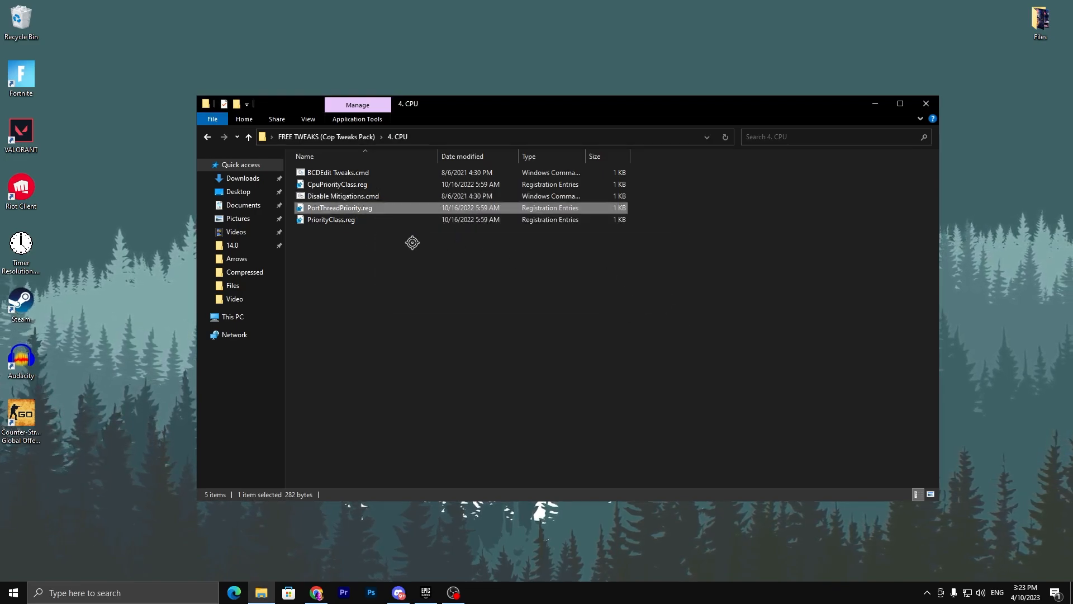
click(331, 219)
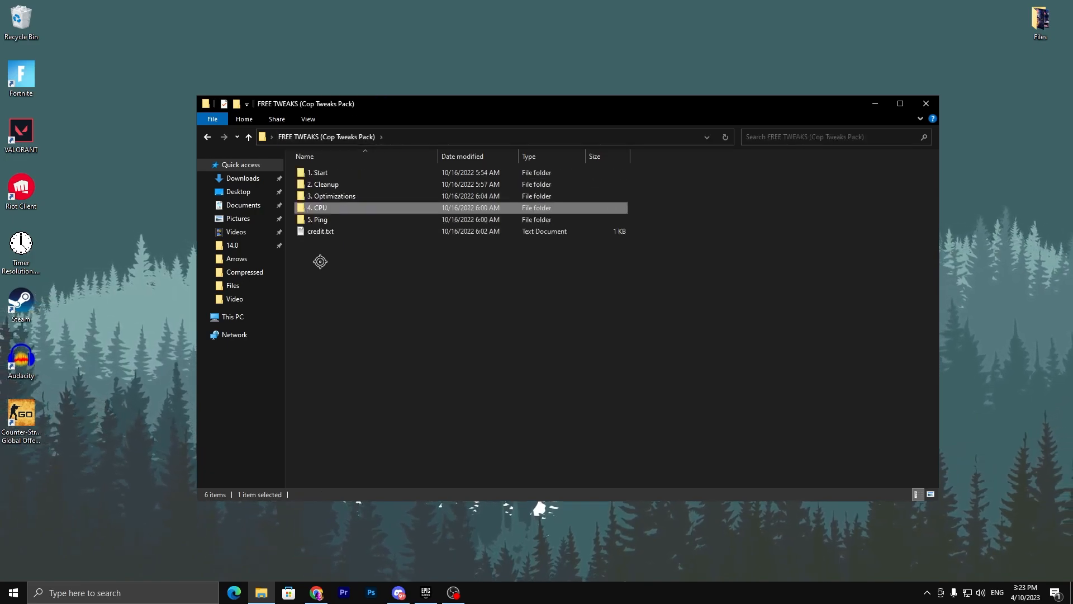
click(317, 219)
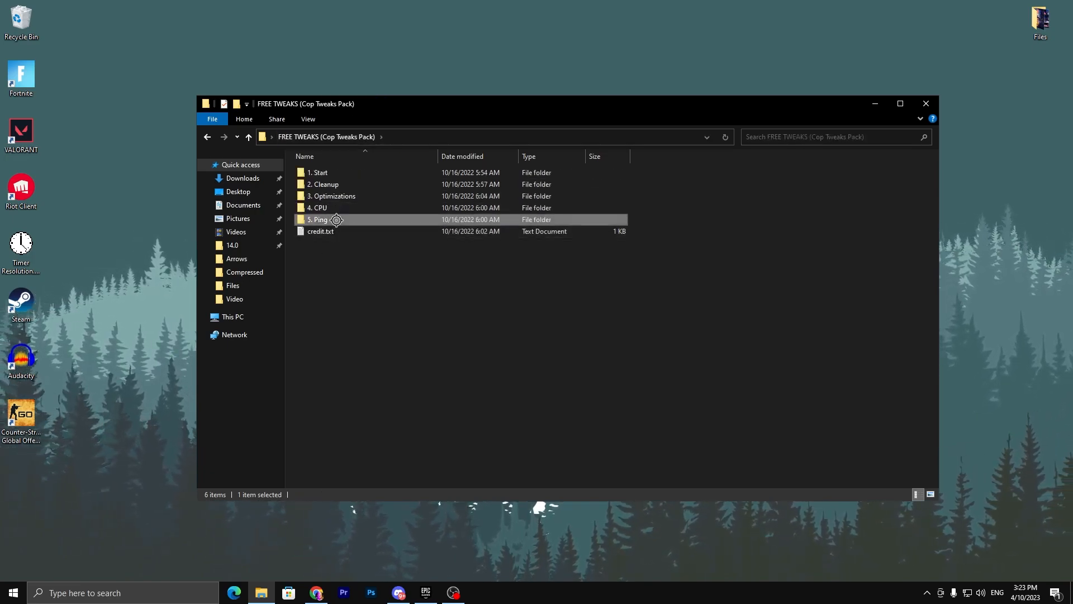